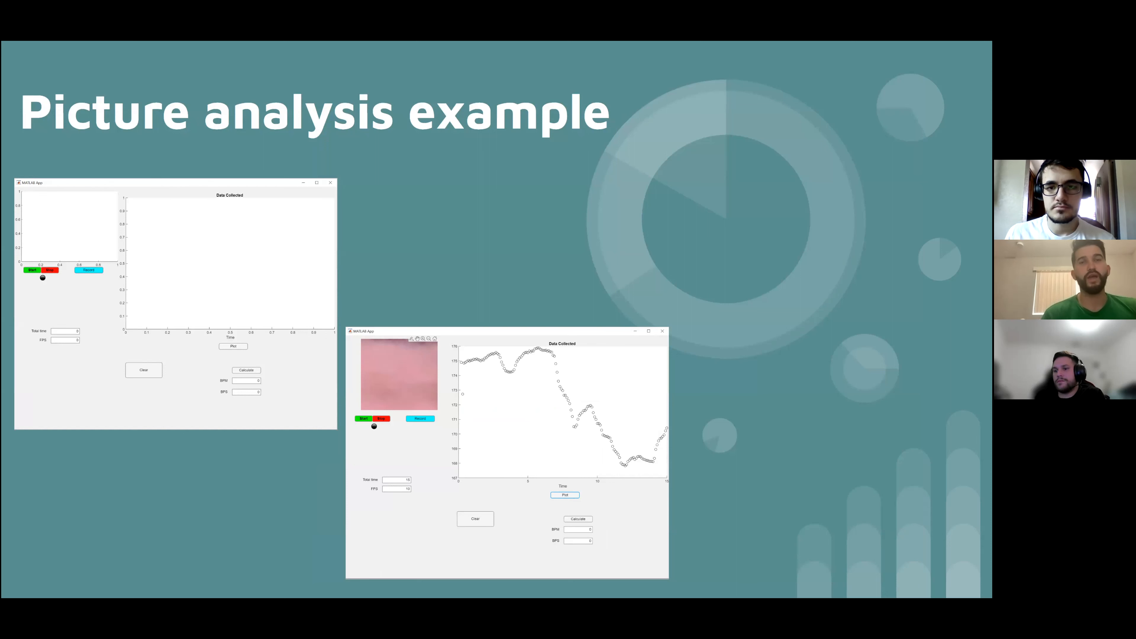
Step: Bring the live heart-rate MATLAB app window up from the taskbar over the slide
{"action": "left_click", "coordinate": [10, 591]}
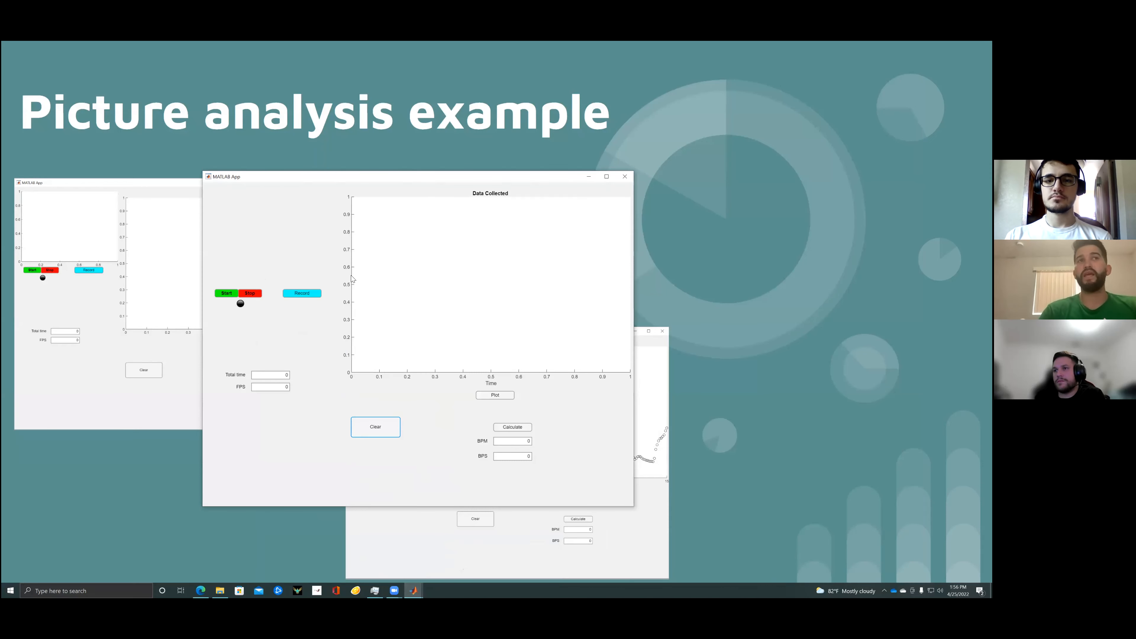
{"action": "mouse_move", "coordinate": [241, 318]}
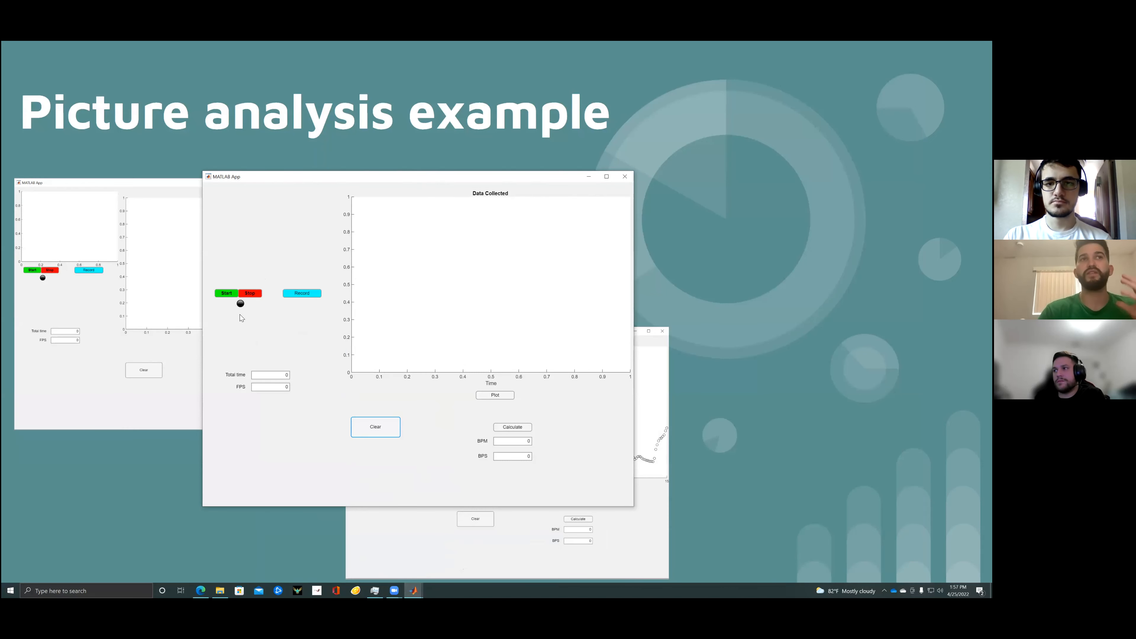
{"action": "mouse_move", "coordinate": [259, 343]}
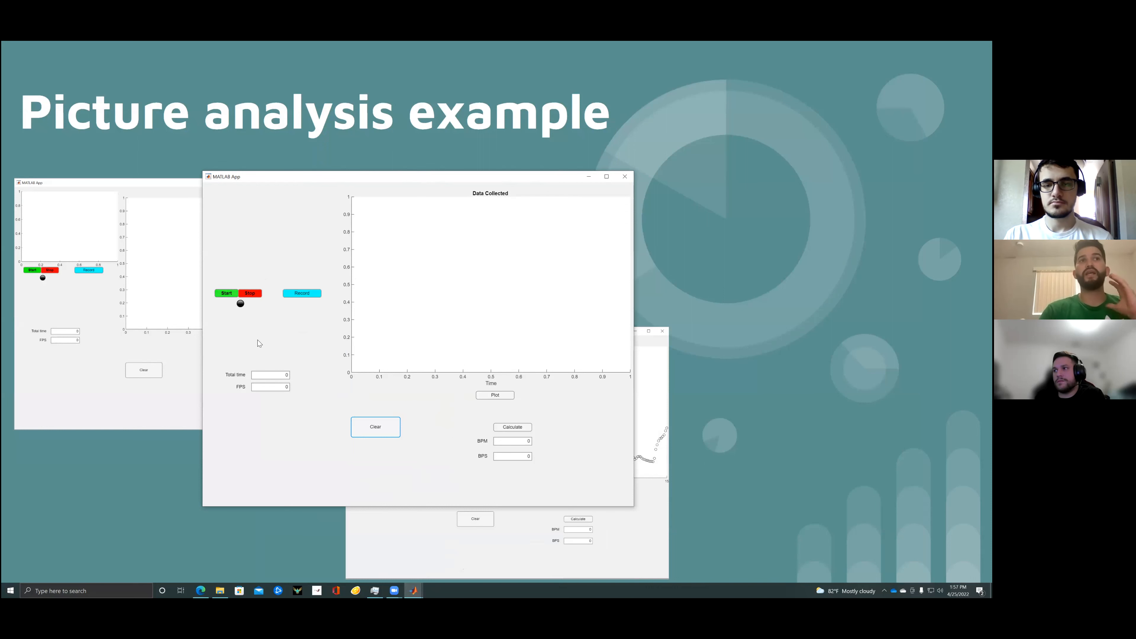
Step: Start and stop the webcam preview as a test, then start it again for recording
{"action": "left_click", "coordinate": [226, 293]}
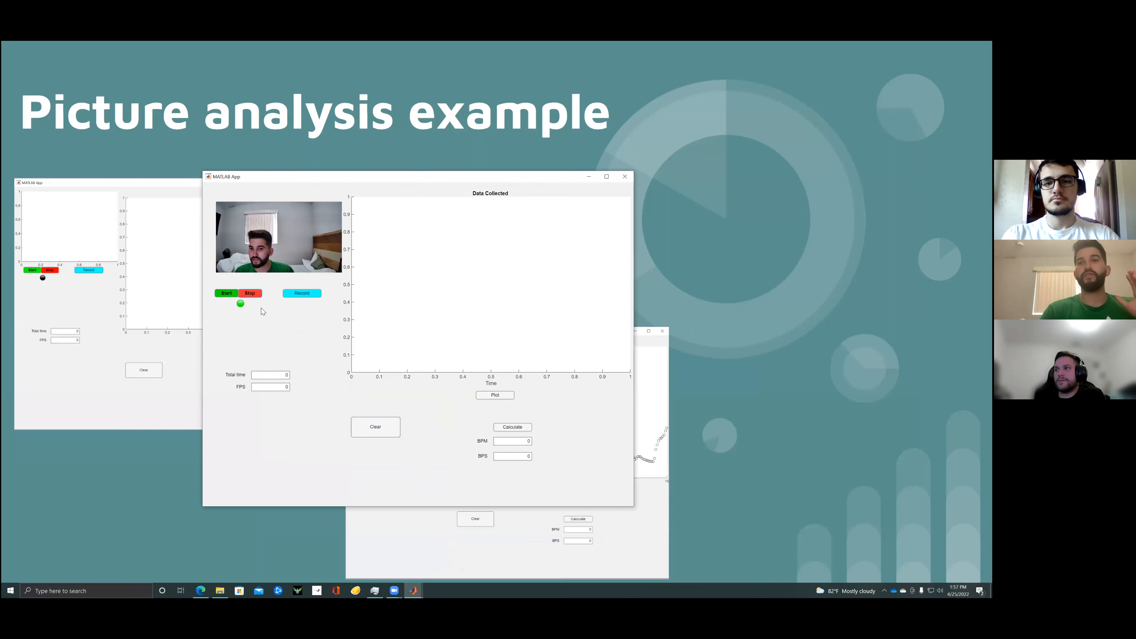
{"action": "left_click", "coordinate": [250, 293]}
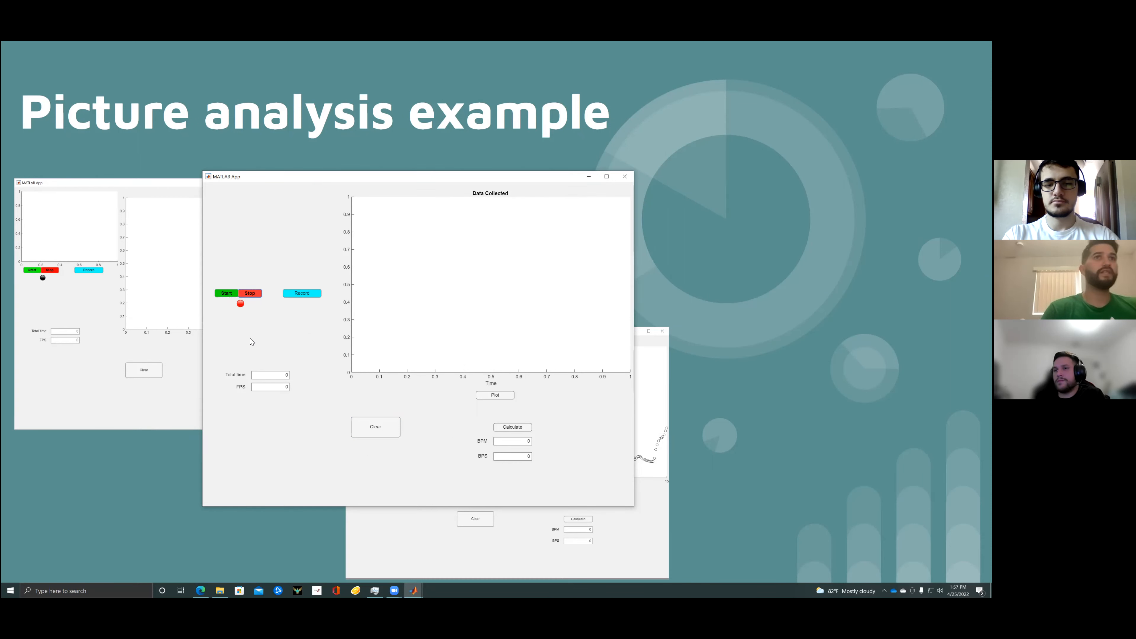
{"action": "left_click", "coordinate": [226, 293]}
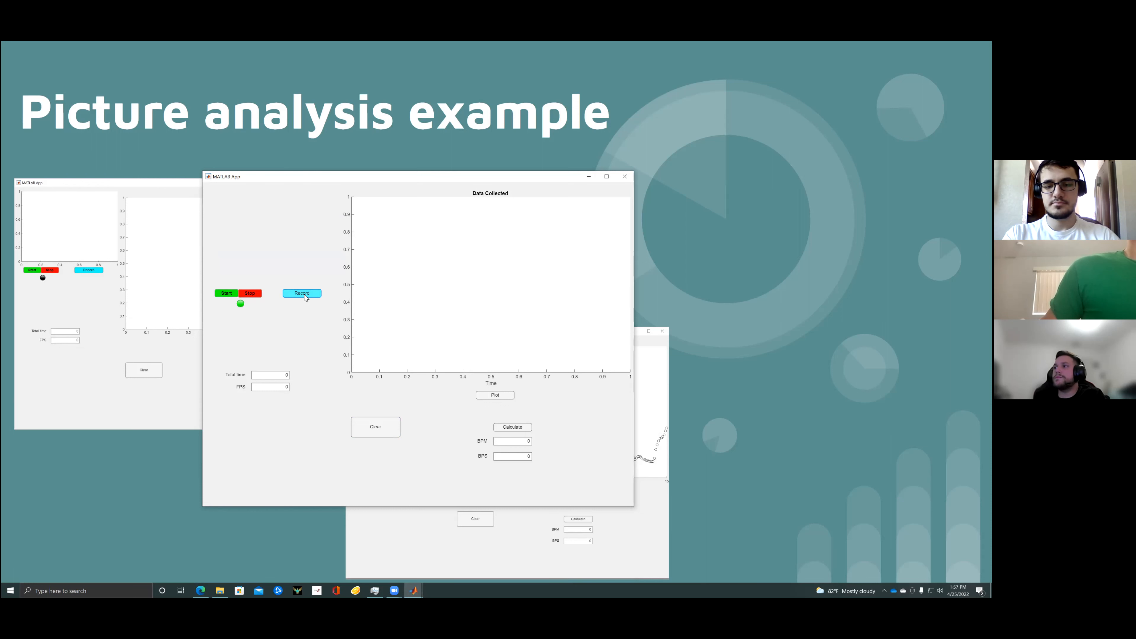
{"action": "mouse_move", "coordinate": [528, 369]}
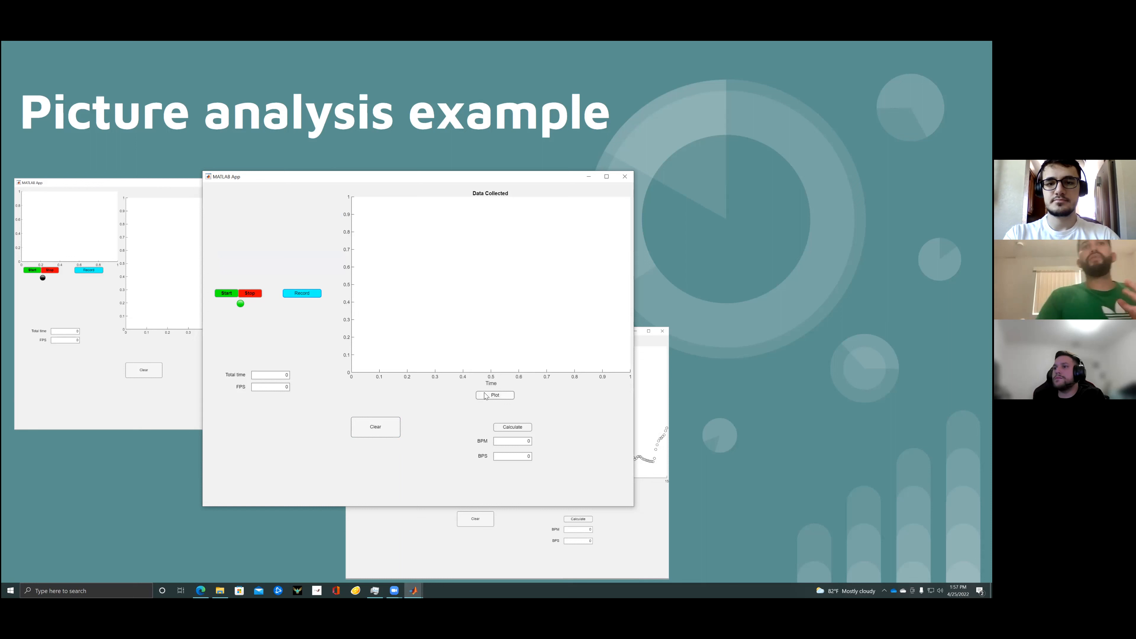
Step: Plot the recorded forehead intensity and calculate the heart rate as 79 BPM, 1.3 BPS
{"action": "left_click", "coordinate": [495, 395]}
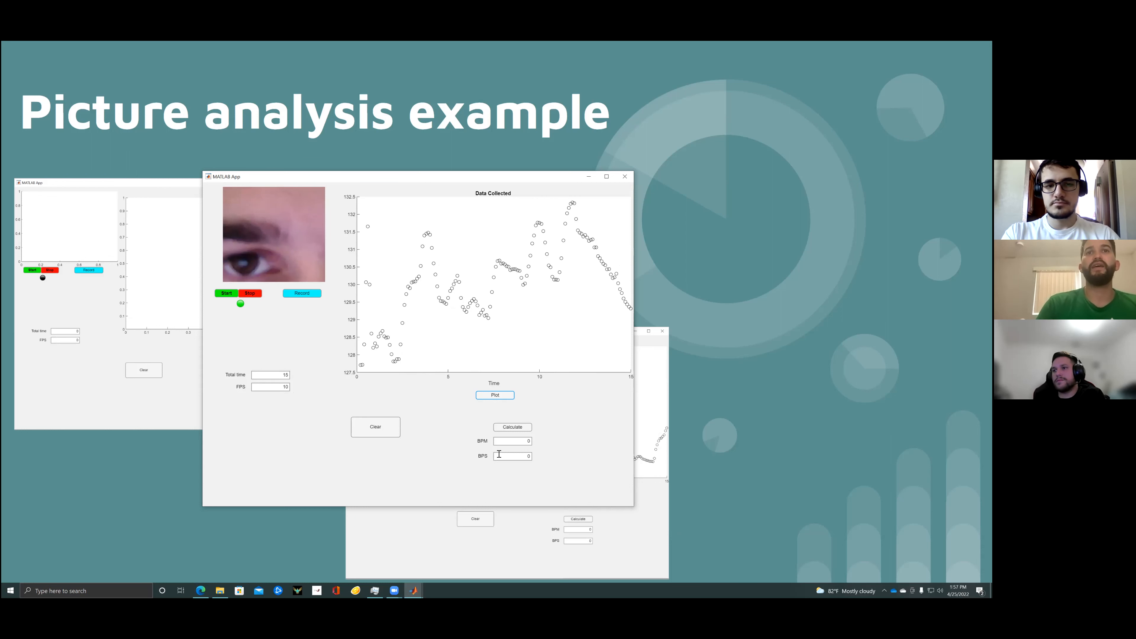
{"action": "left_click", "coordinate": [512, 427]}
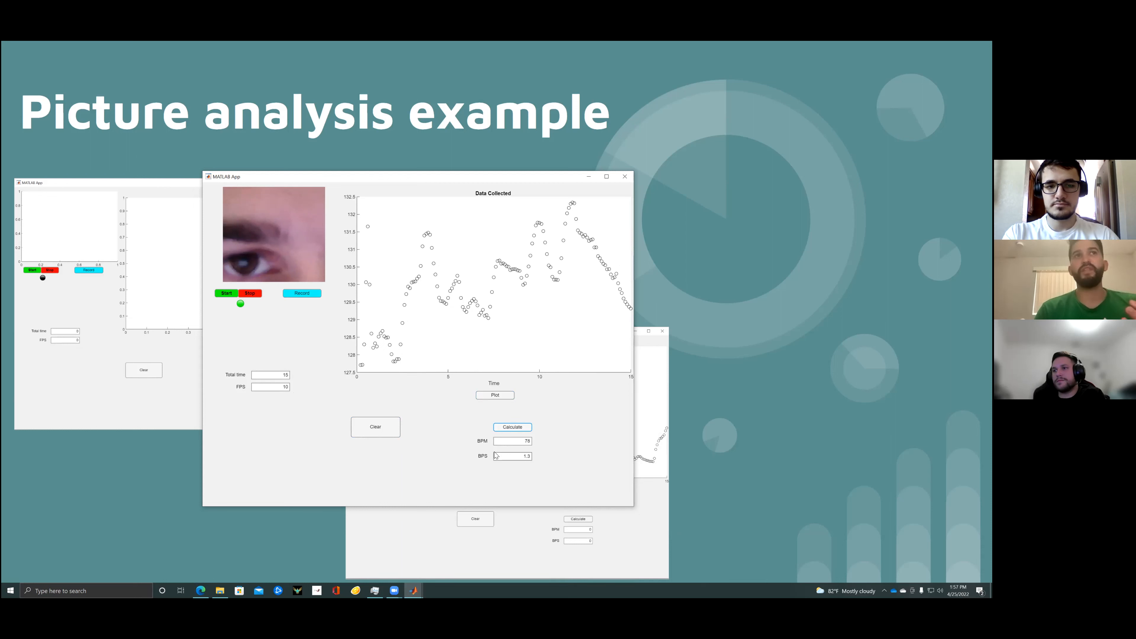
{"action": "mouse_move", "coordinate": [460, 466]}
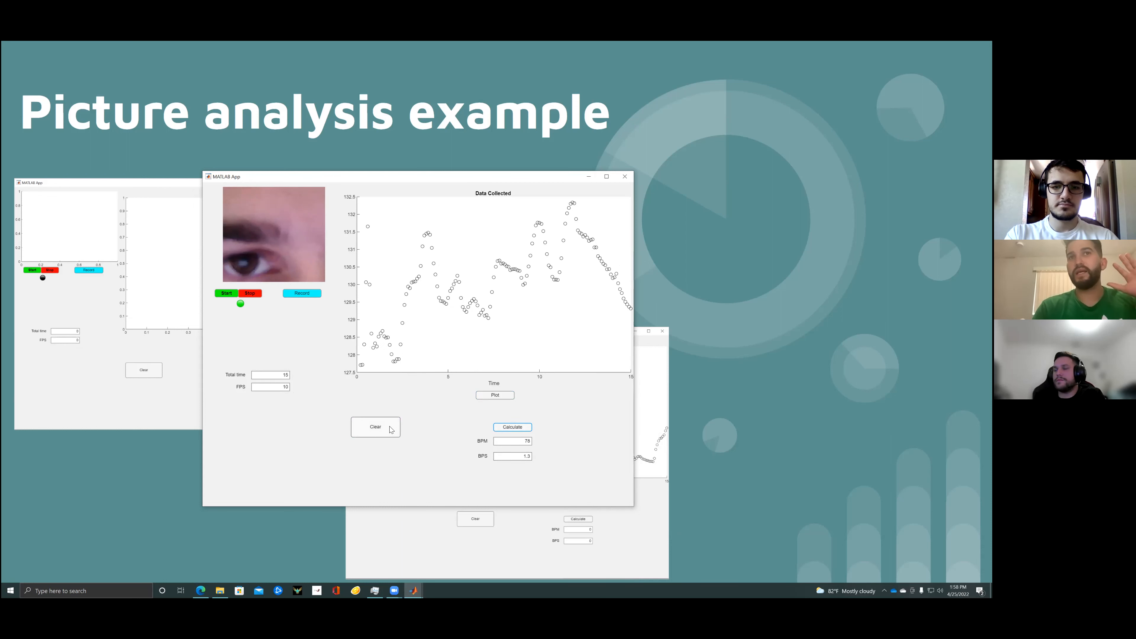
Step: Clear the plot, image and BPM/BPS results, then cycle the webcam on and off
{"action": "left_click", "coordinate": [375, 427]}
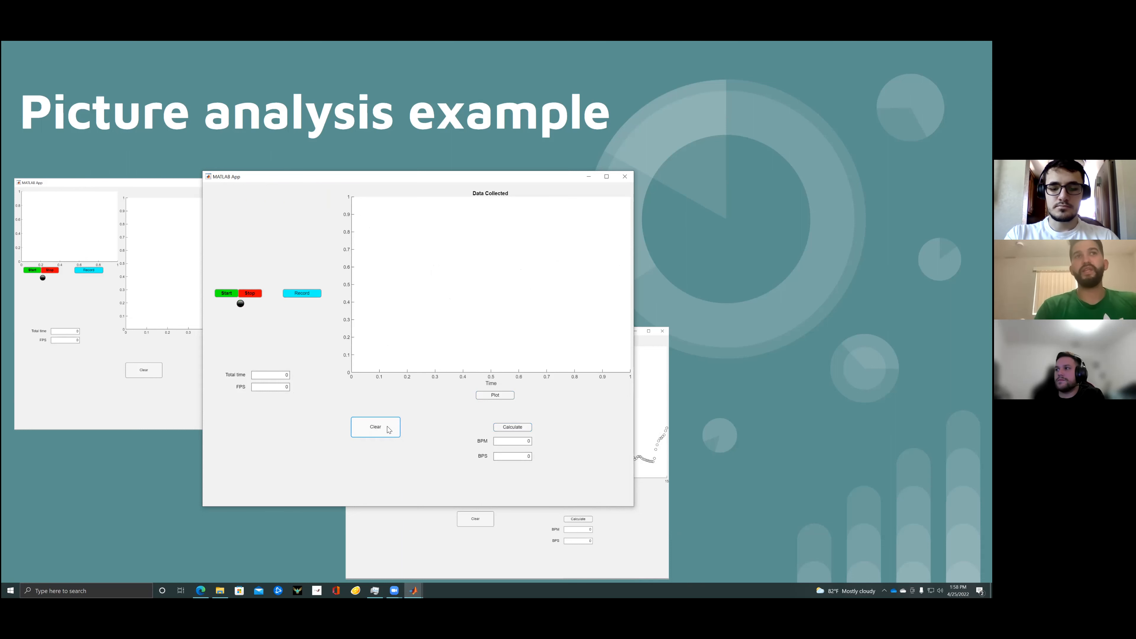
{"action": "mouse_move", "coordinate": [224, 300]}
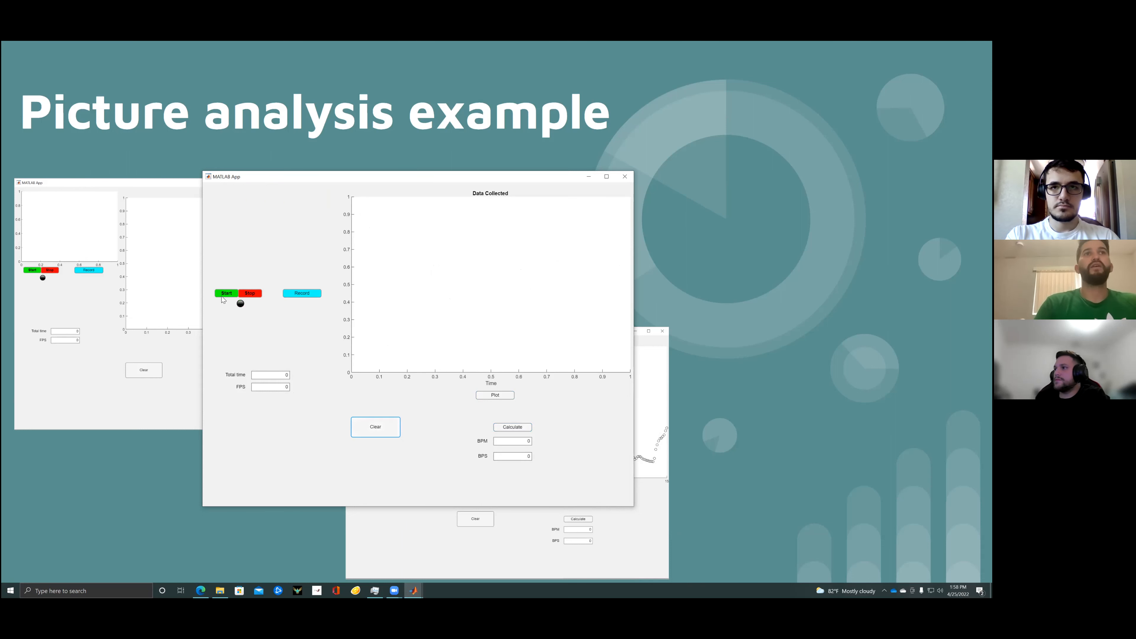
{"action": "left_click", "coordinate": [226, 293]}
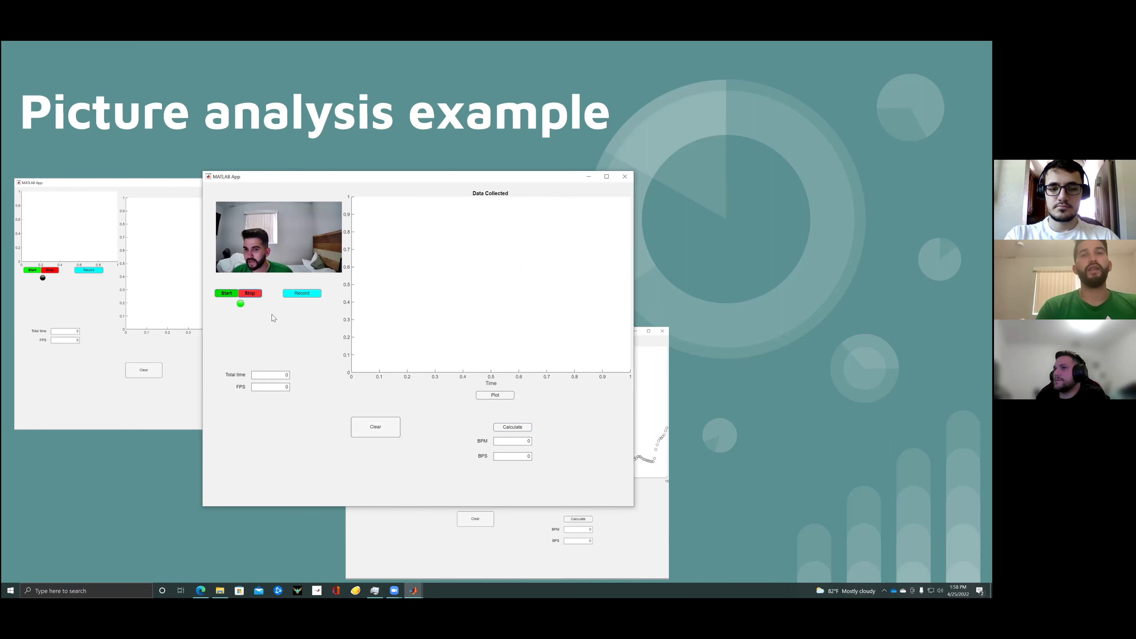
{"action": "left_click", "coordinate": [250, 293]}
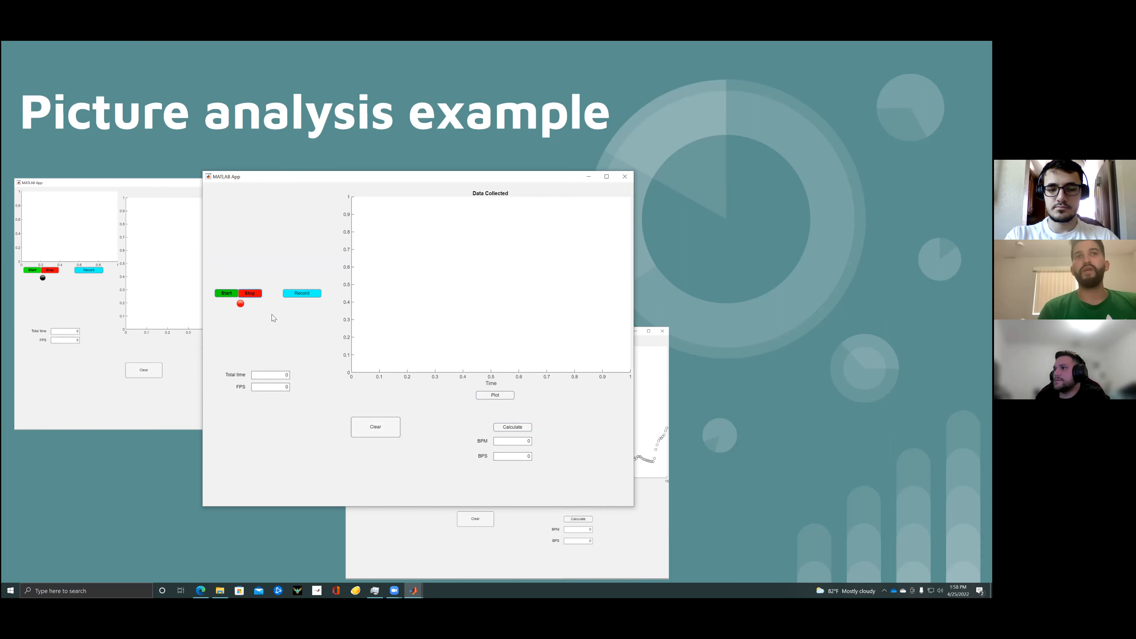
{"action": "mouse_move", "coordinate": [269, 534]}
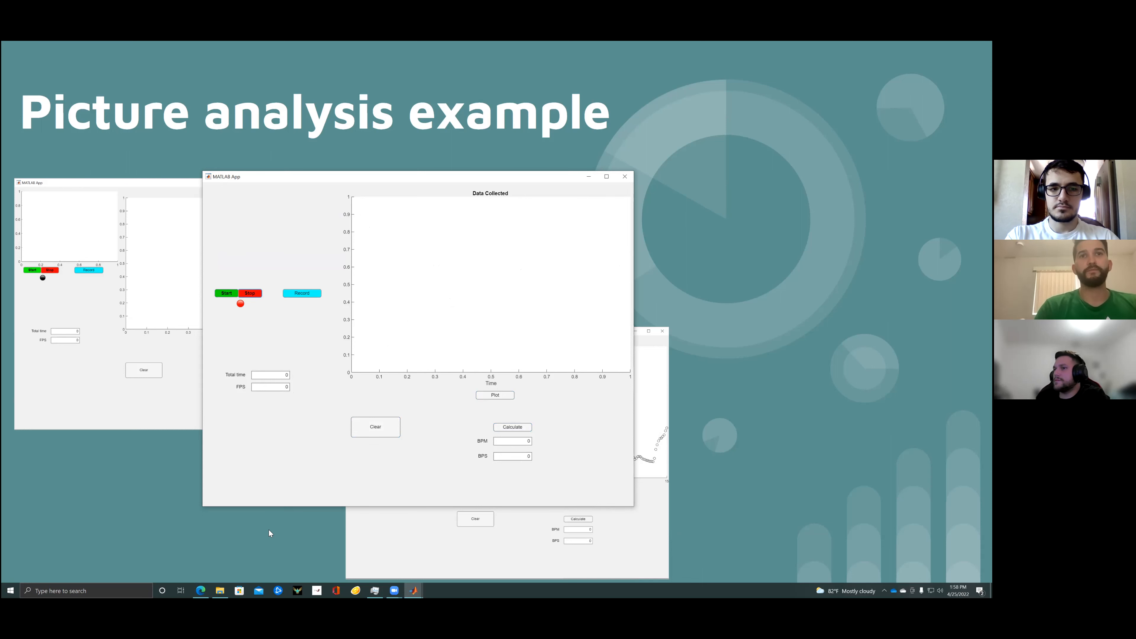